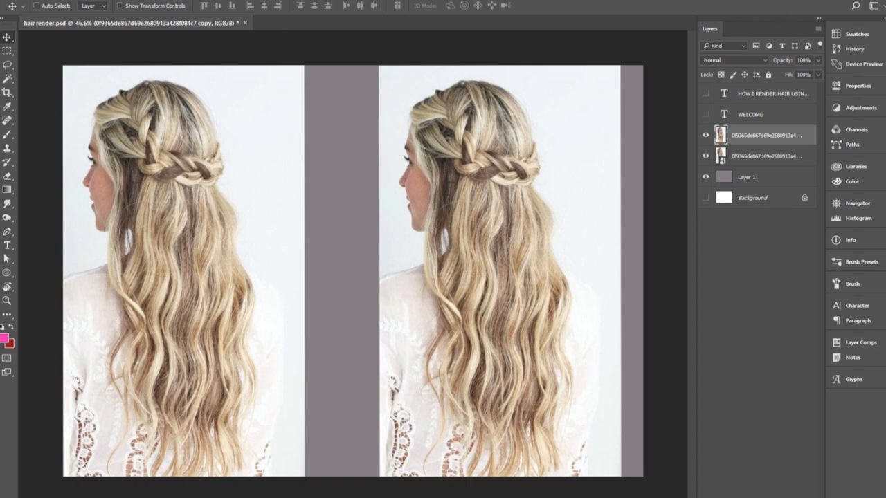
{"action": "mouse_move", "coordinate": [259, 251]}
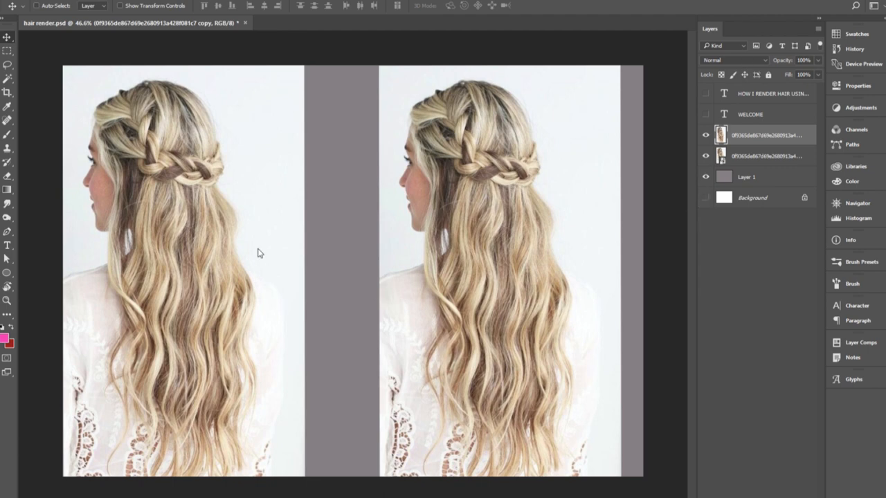
{"action": "mouse_move", "coordinate": [313, 117]}
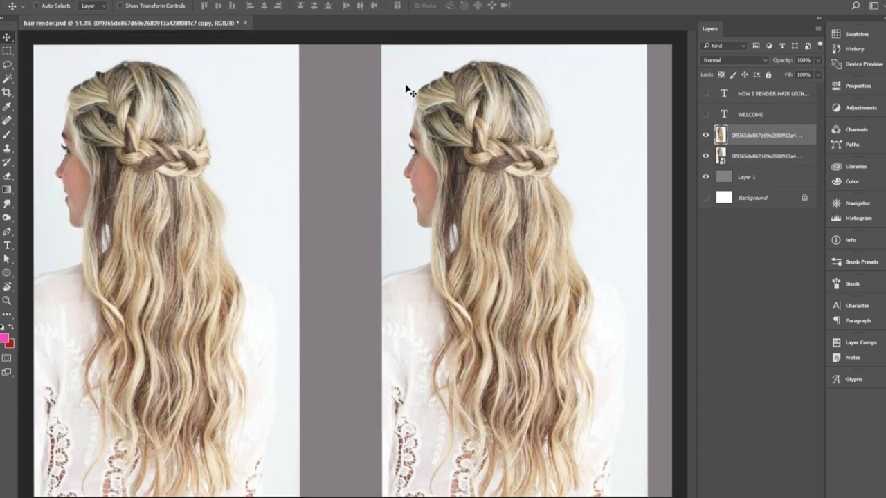
{"action": "mouse_move", "coordinate": [809, 72]}
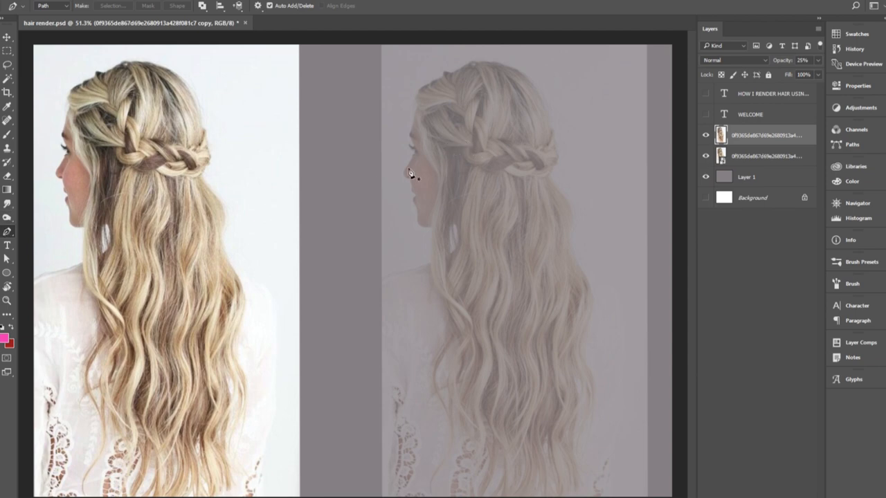
{"action": "mouse_move", "coordinate": [484, 127]}
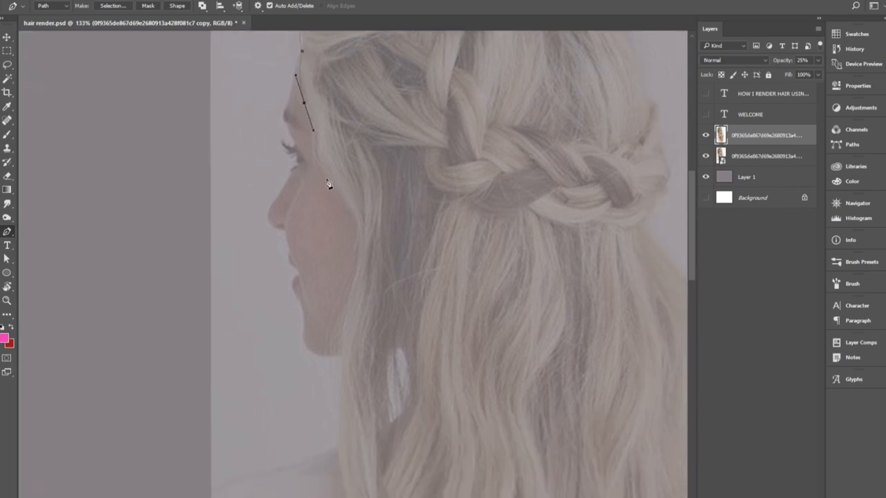
Place an anchor point of the Pen path along the hair outline of the faded right photo
{"action": "left_click", "coordinate": [357, 274]}
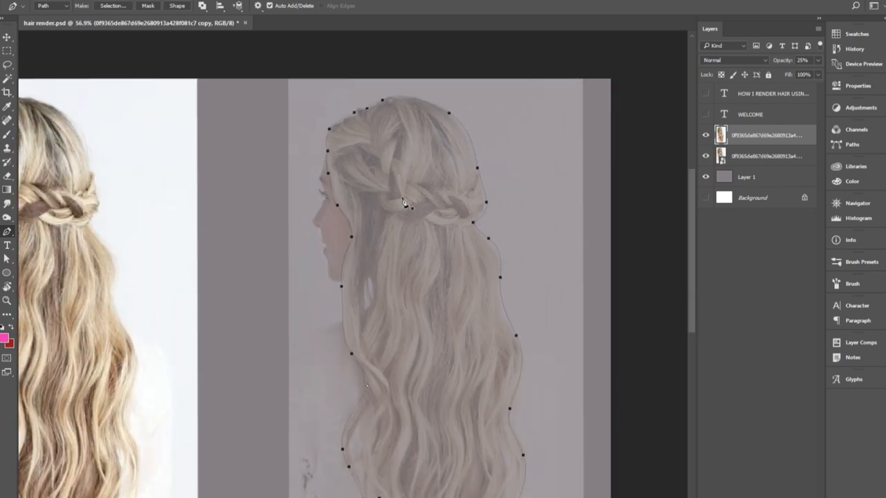
{"action": "mouse_move", "coordinate": [554, 205]}
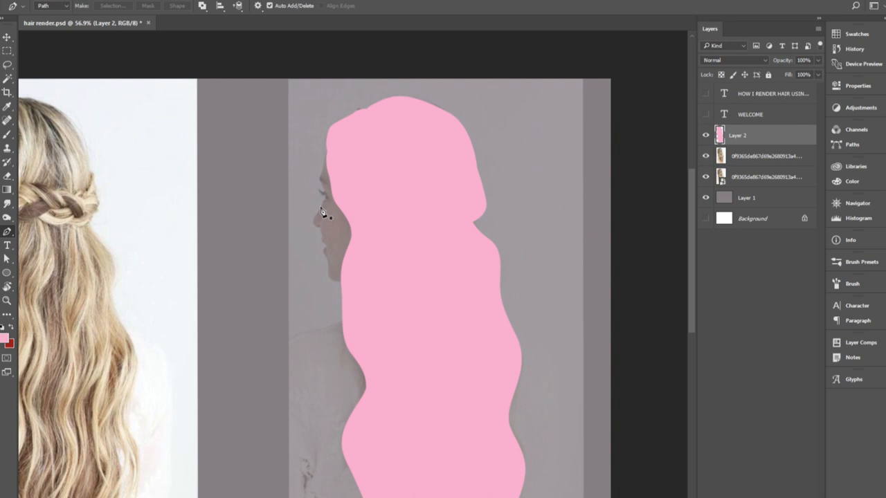
Add a new layer to hold the solid pink fill of the hair silhouette
{"action": "left_click", "coordinate": [764, 155]}
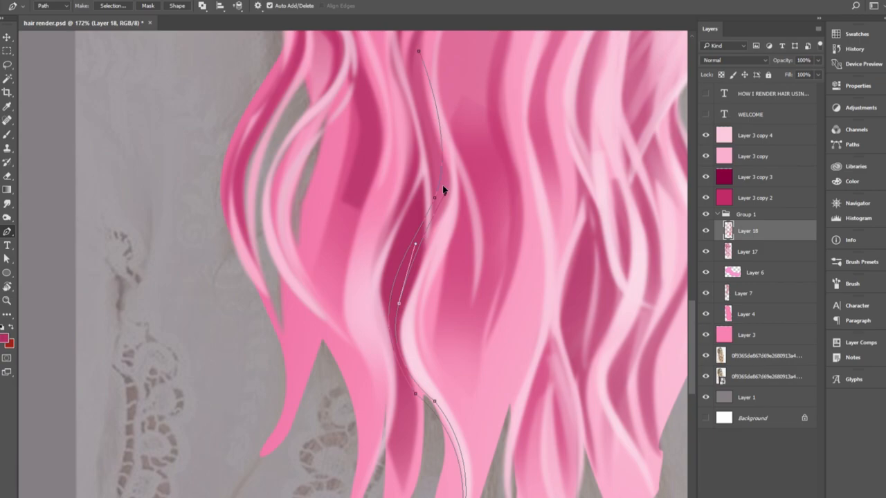
Scroll down the canvas to reach the lower wavy hair for strand painting
{"action": "scroll", "scroll_direction": "down", "scroll_amount": 3}
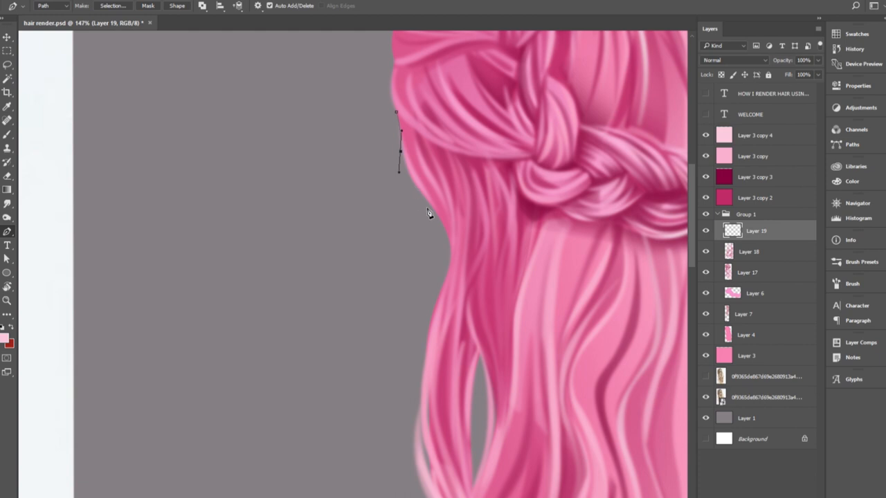
Start a Pen path along the hair's left edge below the braid for a stroked strand
{"action": "left_click", "coordinate": [435, 215]}
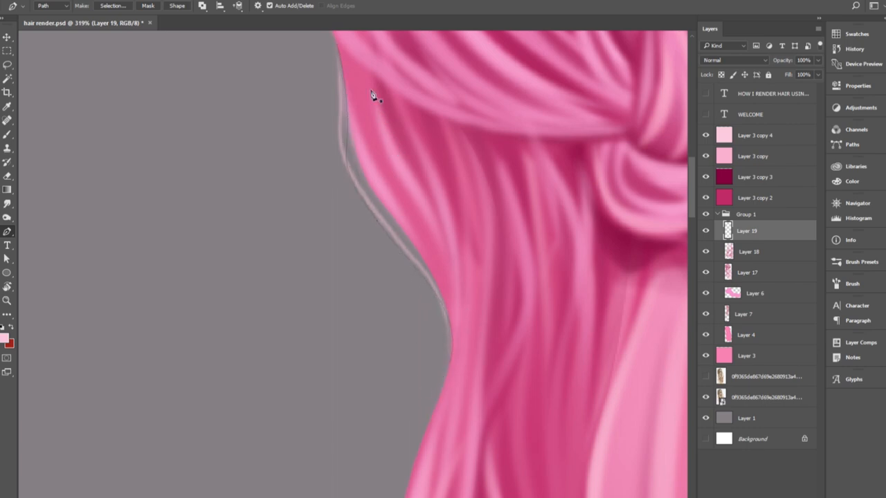
Trace a path along a wave and stroke it as a thin light pink strand highlight
{"action": "left_click", "coordinate": [418, 243]}
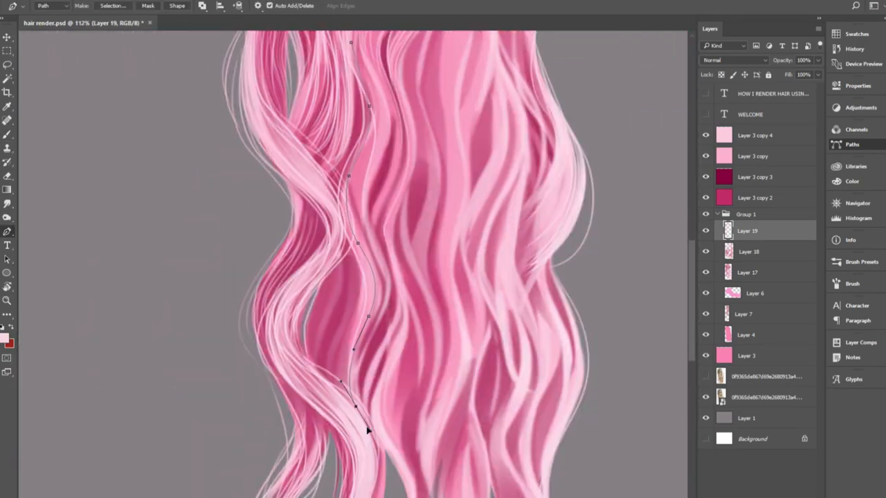
{"action": "key", "text": "ctrl++"}
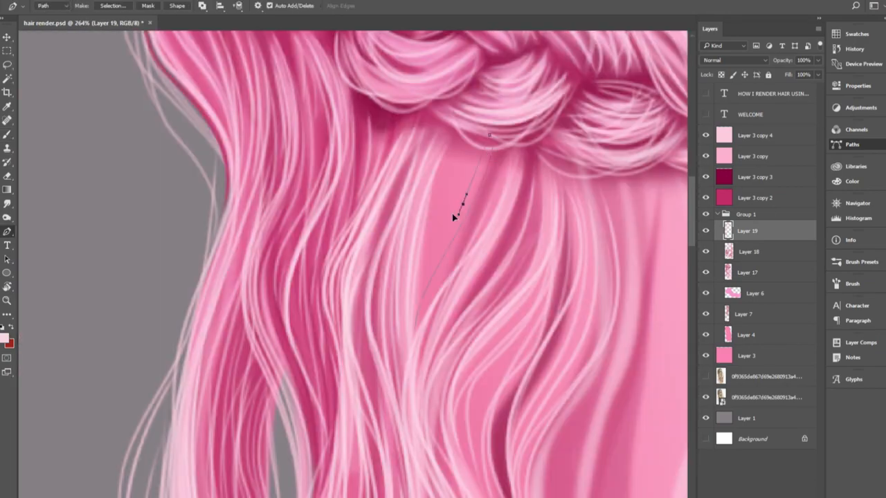